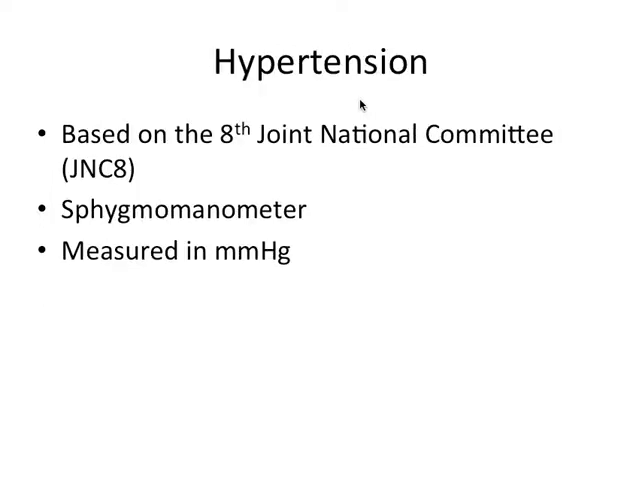
mouse_move(193, 118)
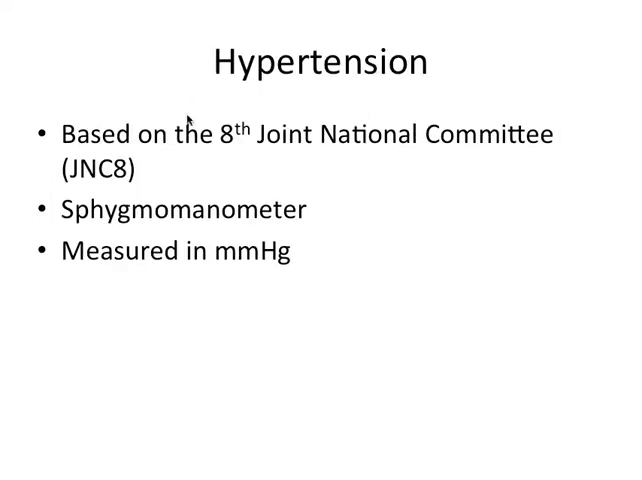
mouse_move(147, 131)
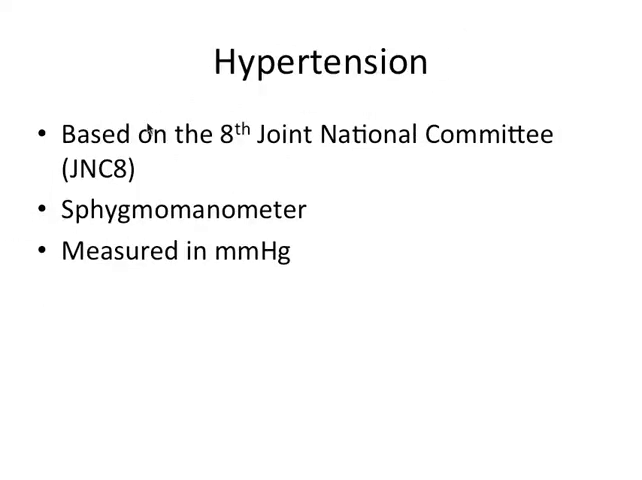
mouse_move(211, 172)
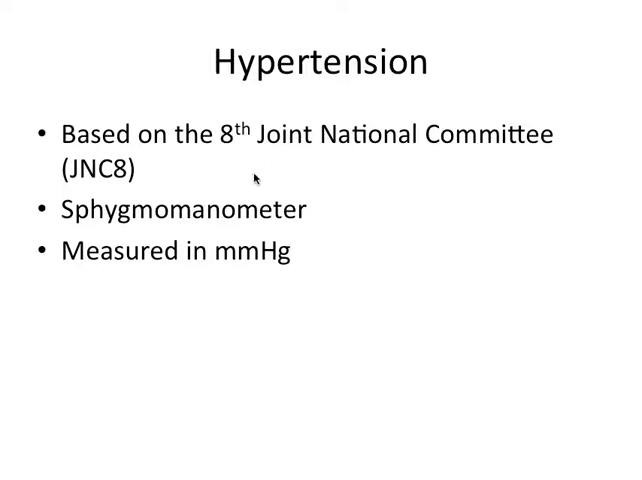
mouse_move(352, 175)
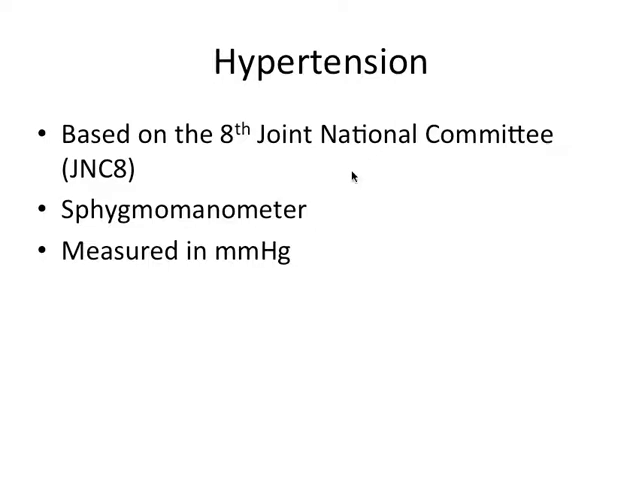
mouse_move(152, 224)
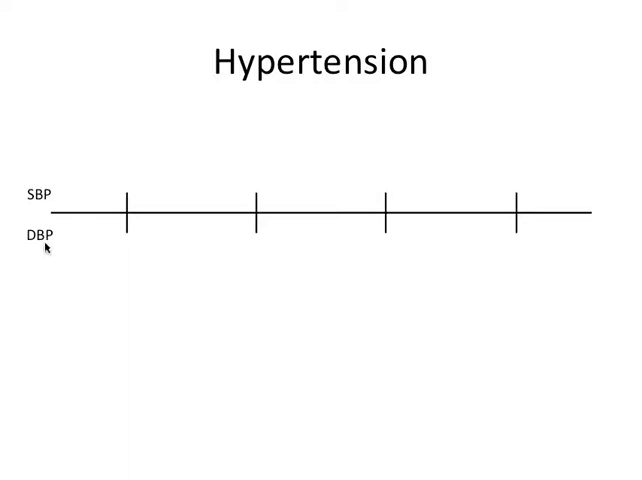
mouse_move(85, 167)
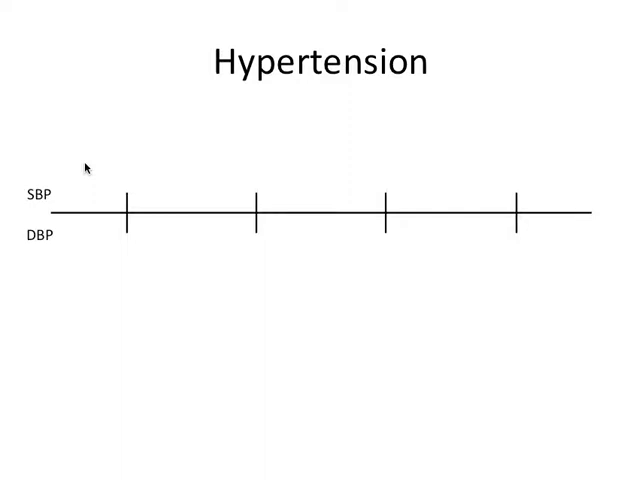
mouse_move(98, 227)
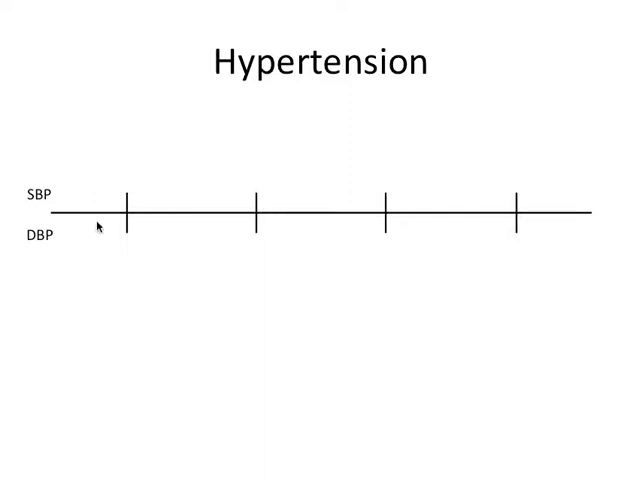
mouse_move(132, 249)
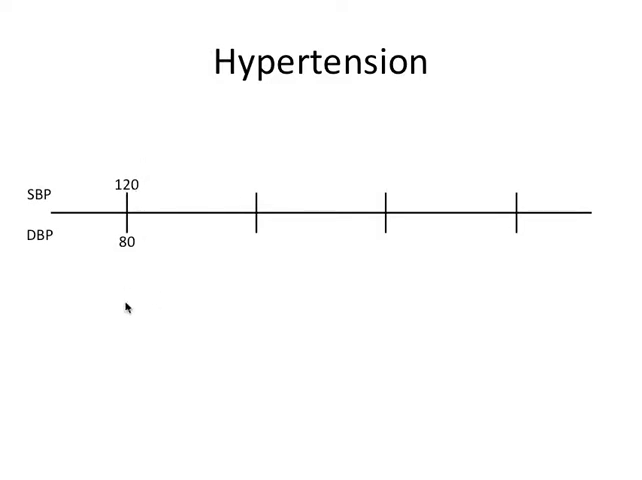
mouse_move(135, 275)
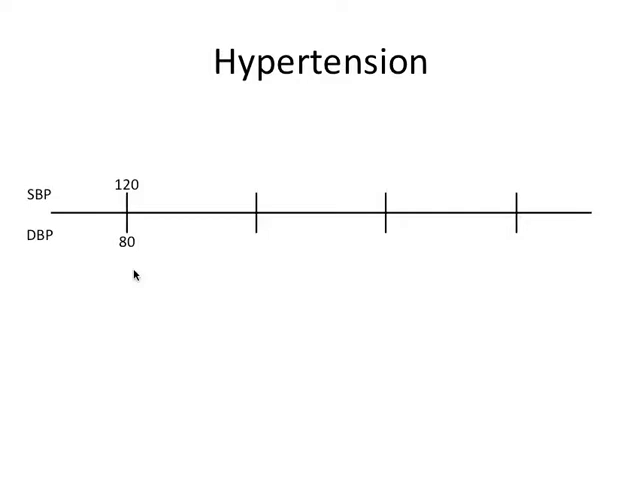
mouse_move(157, 155)
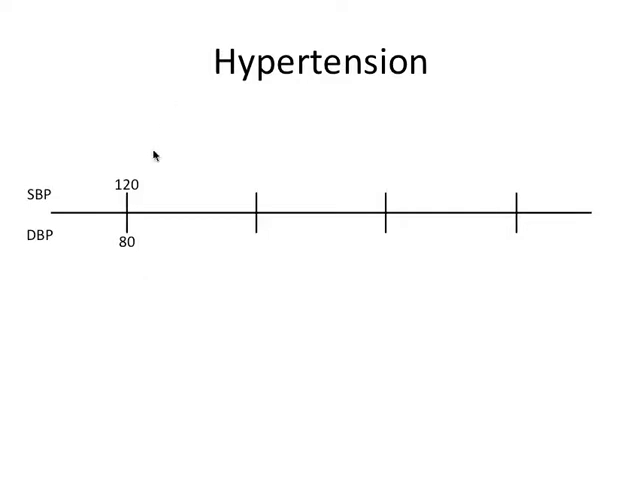
mouse_move(533, 172)
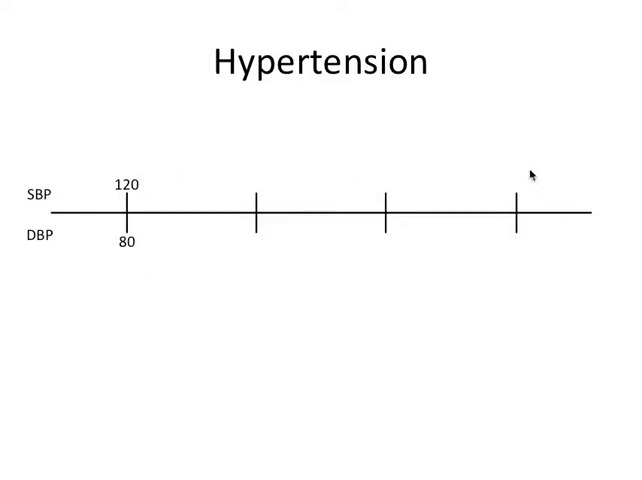
mouse_move(340, 130)
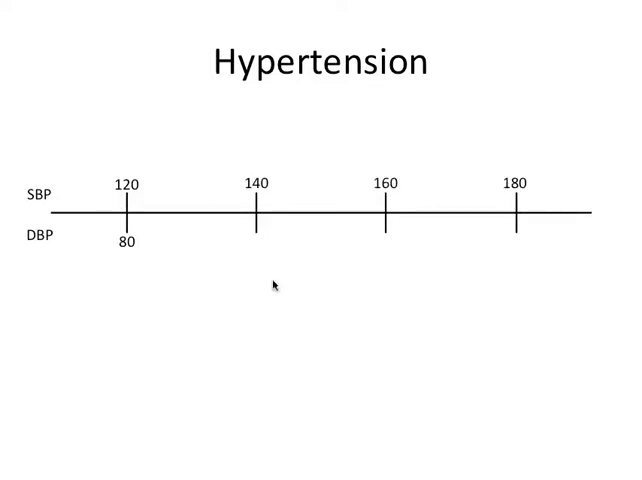
mouse_move(500, 175)
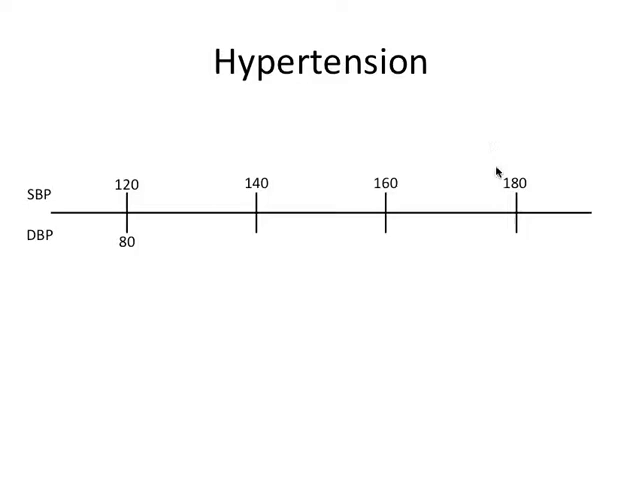
mouse_move(108, 358)
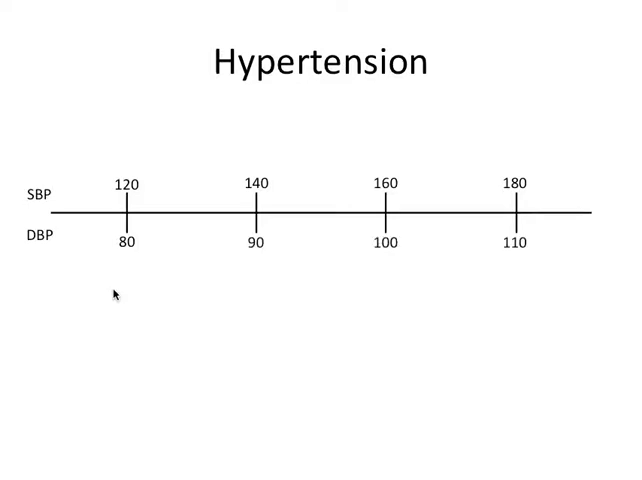
mouse_move(518, 259)
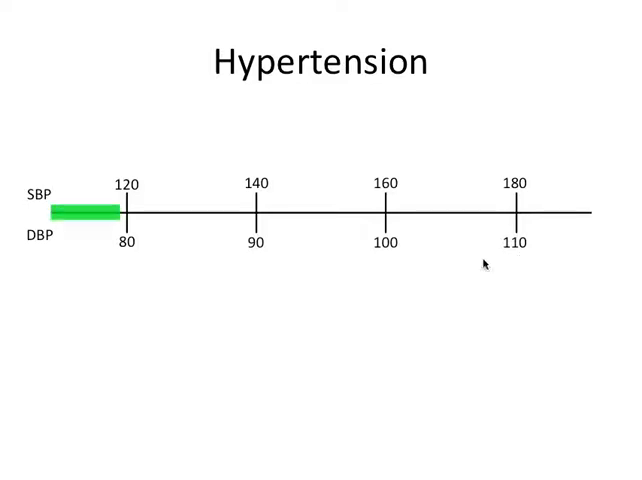
mouse_move(75, 211)
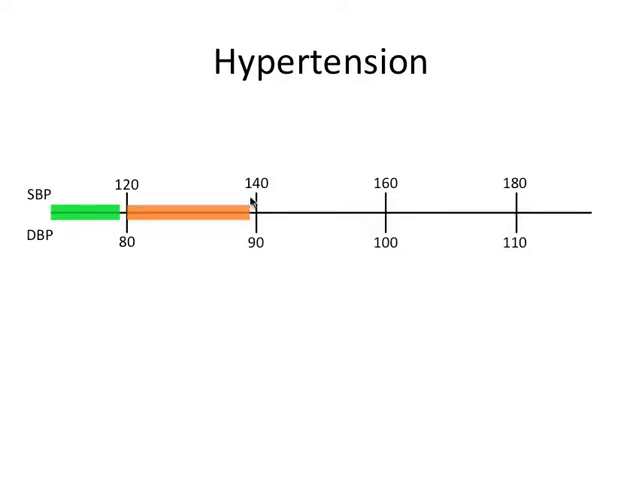
mouse_move(240, 215)
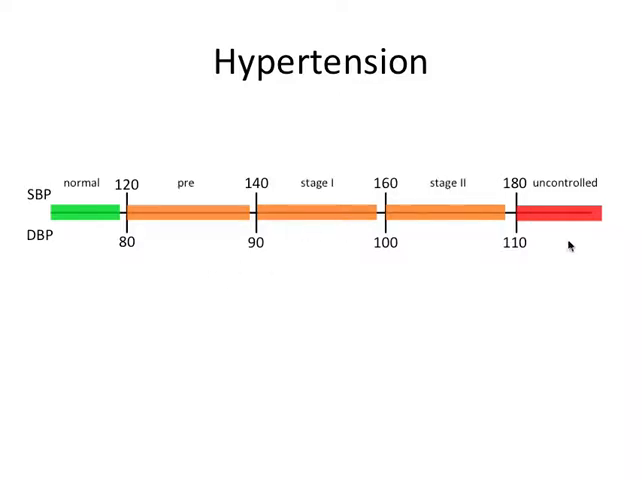
mouse_move(95, 202)
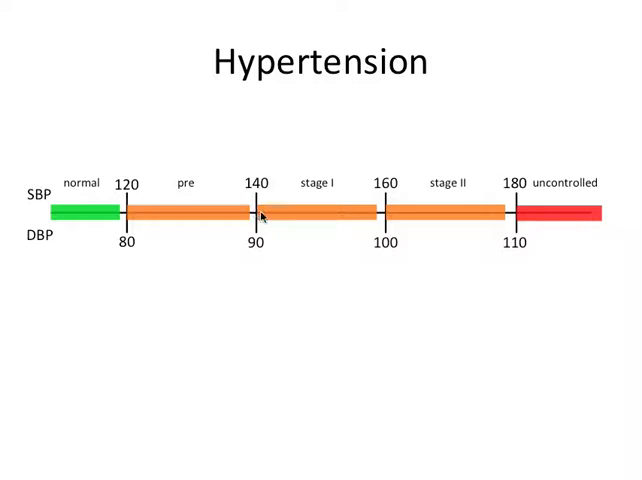
mouse_move(190, 175)
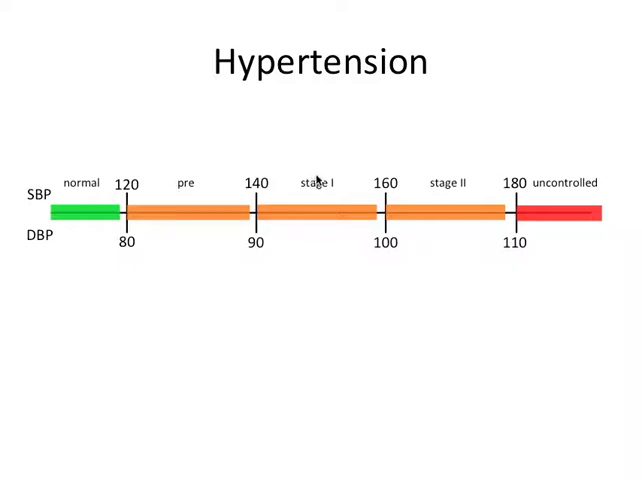
mouse_move(325, 211)
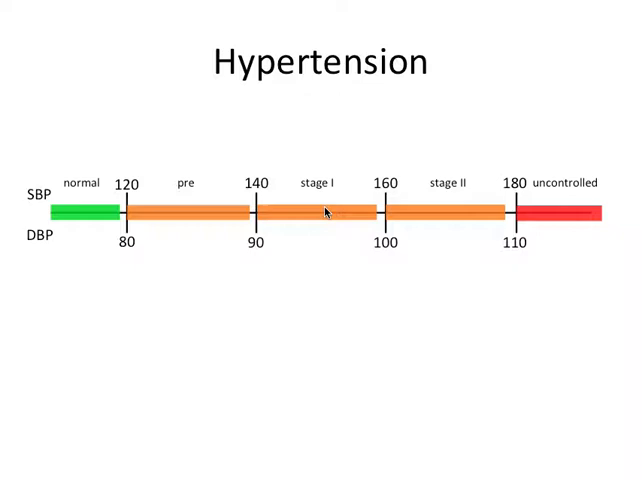
mouse_move(447, 190)
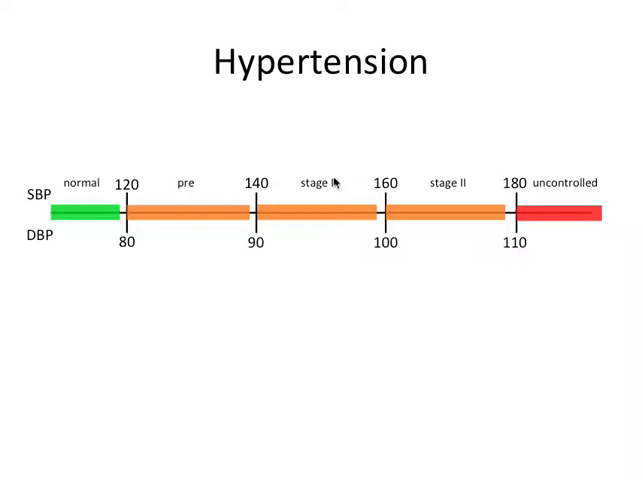
mouse_move(335, 185)
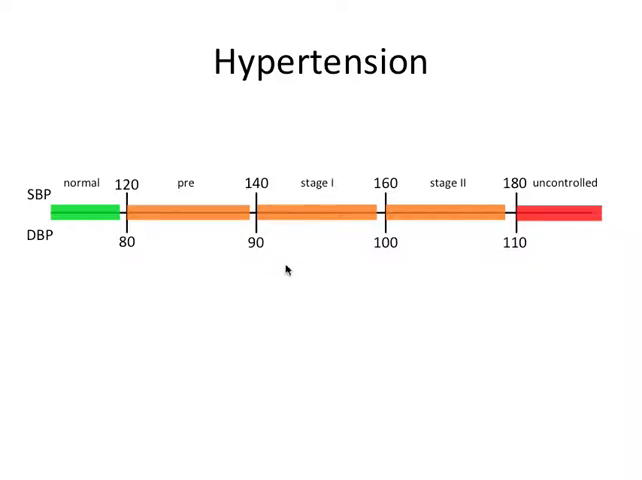
mouse_move(309, 167)
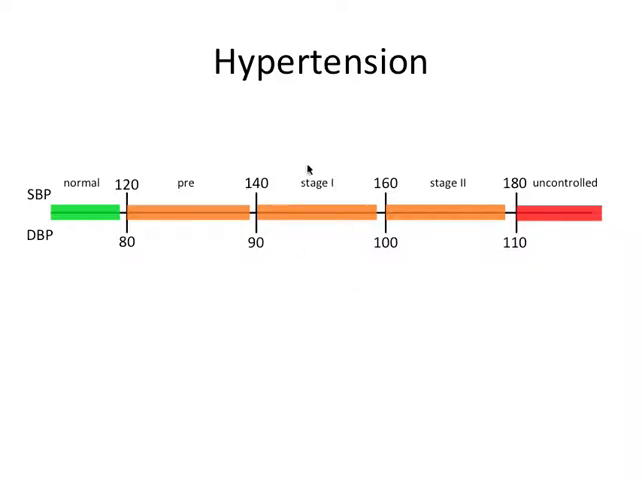
mouse_move(562, 237)
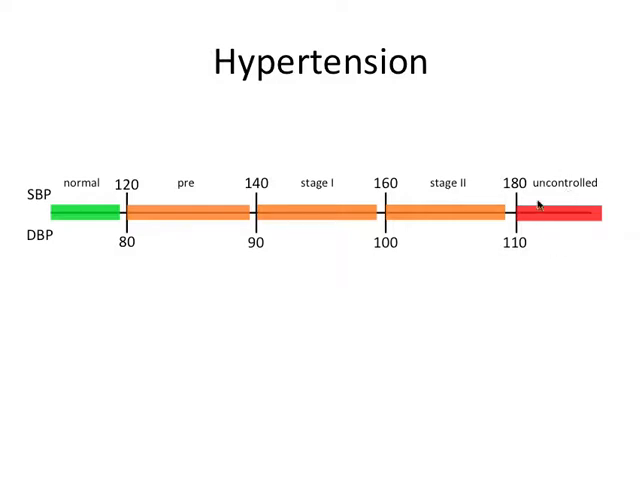
mouse_move(588, 219)
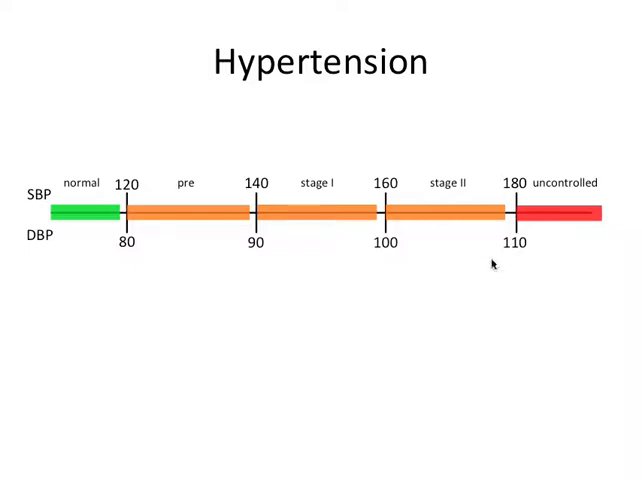
mouse_move(405, 222)
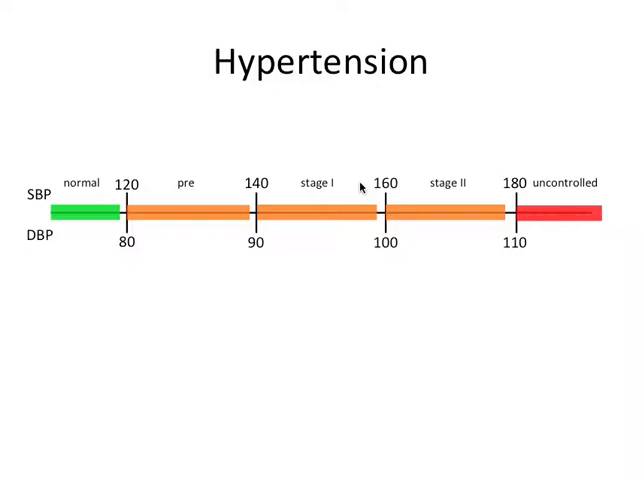
Advance the slideshow to the Diabetes slide on ADA criteria, finger prick and mg/dL.
key(Right)
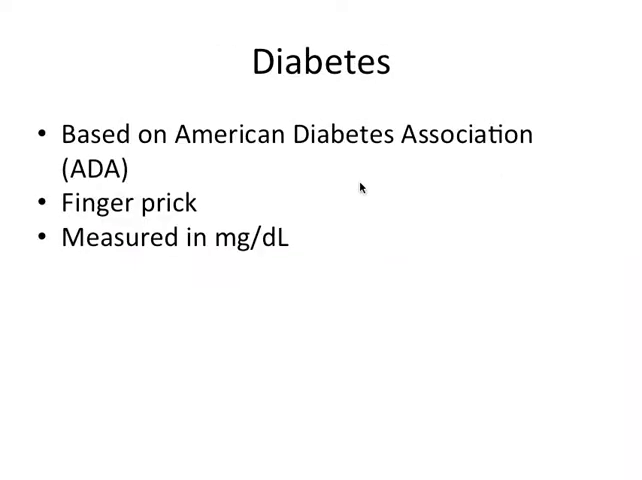
mouse_move(238, 168)
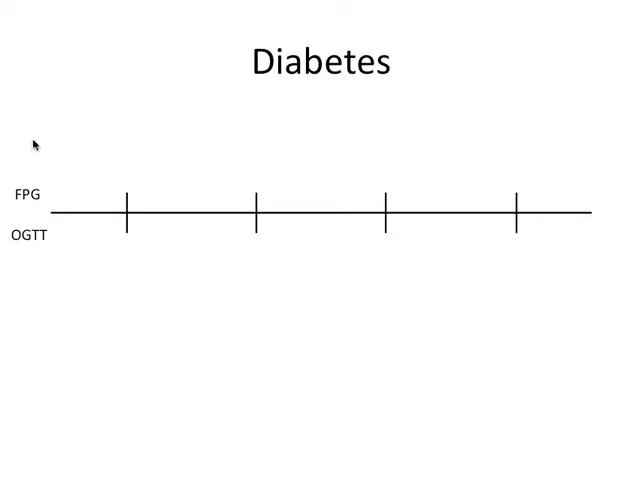
mouse_move(35, 213)
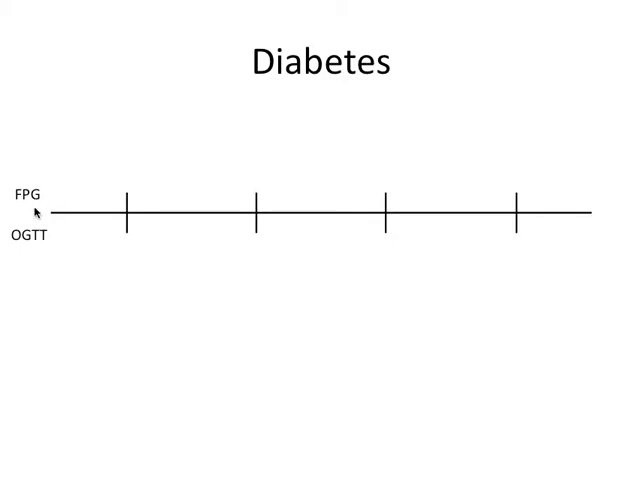
mouse_move(55, 199)
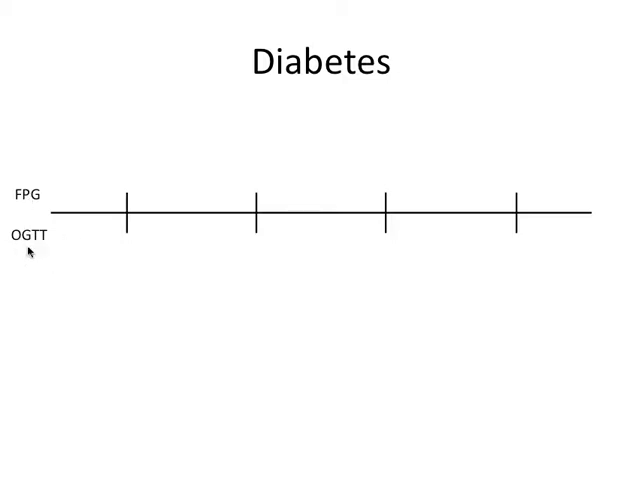
mouse_move(20, 248)
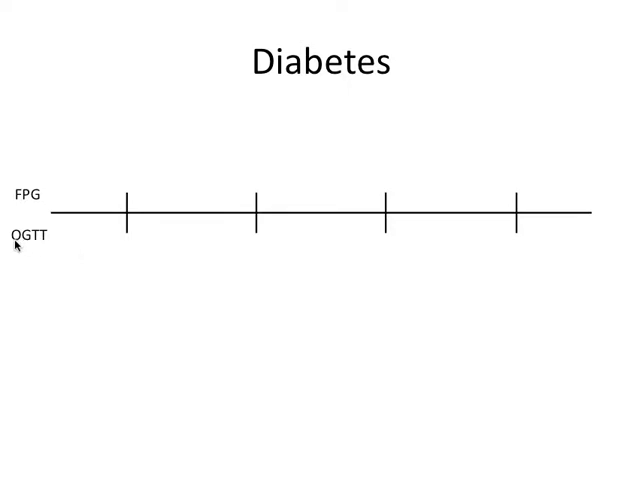
mouse_move(50, 237)
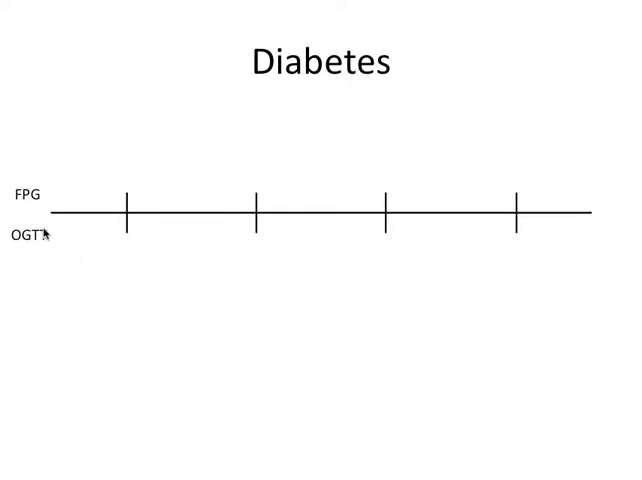
mouse_move(75, 270)
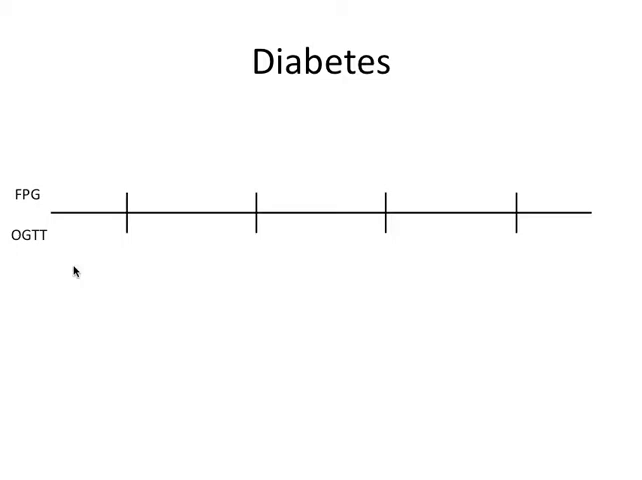
mouse_move(105, 280)
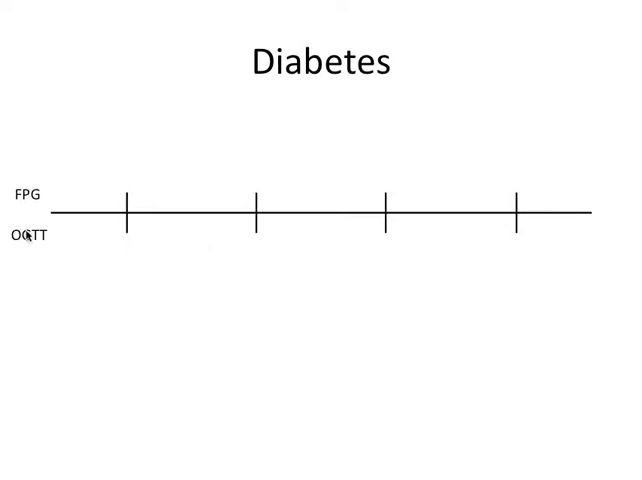
mouse_move(37, 249)
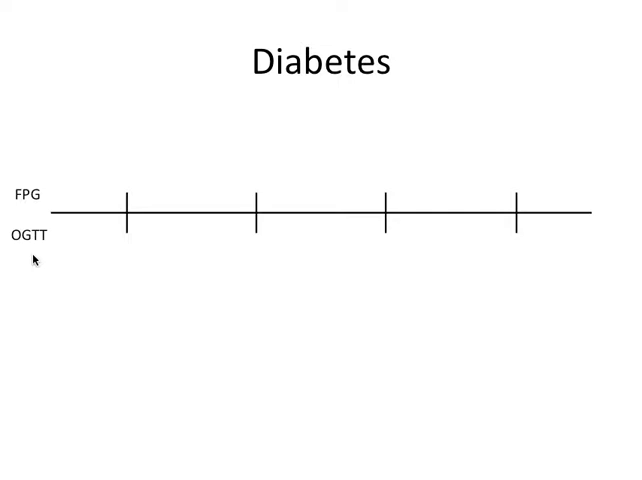
mouse_move(85, 221)
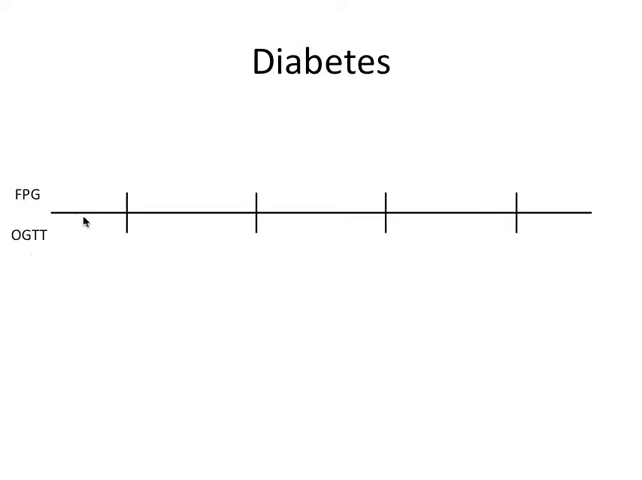
mouse_move(115, 291)
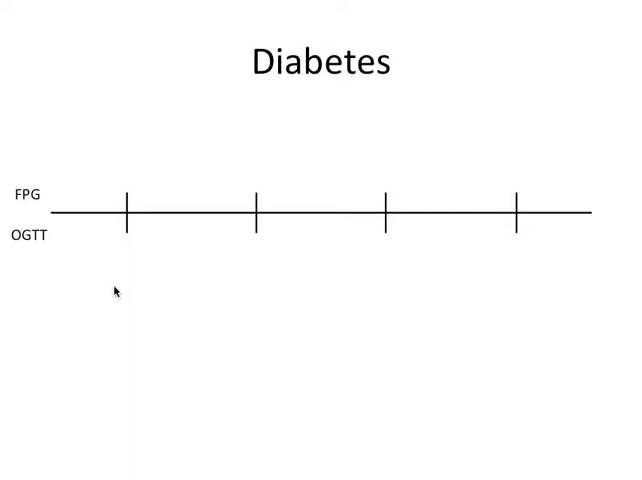
mouse_move(87, 245)
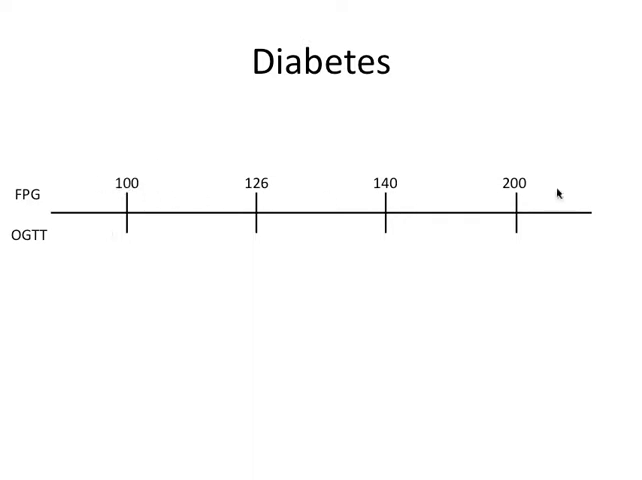
mouse_move(138, 262)
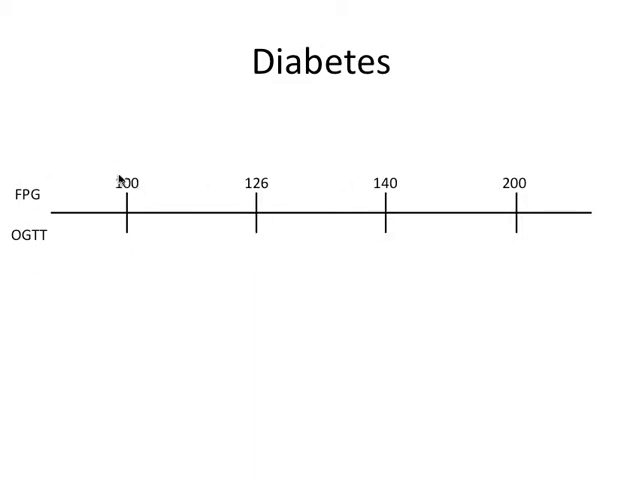
mouse_move(263, 192)
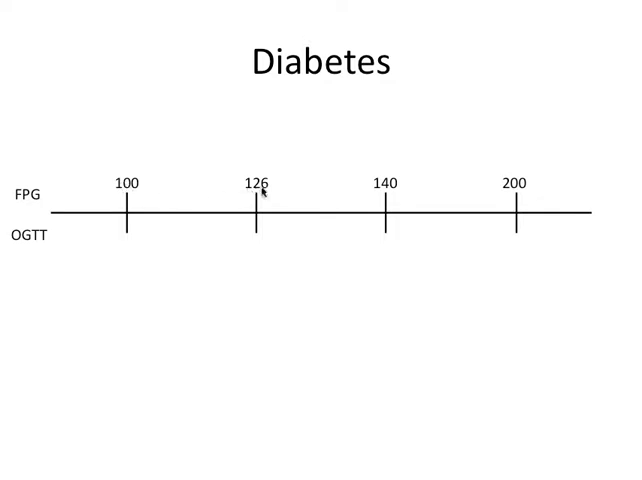
mouse_move(497, 175)
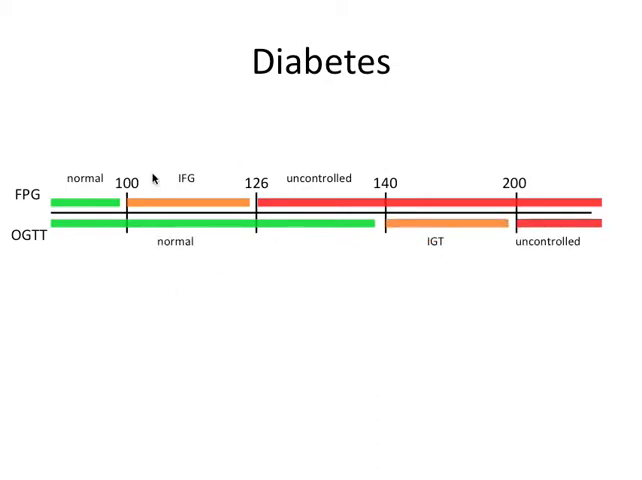
mouse_move(160, 197)
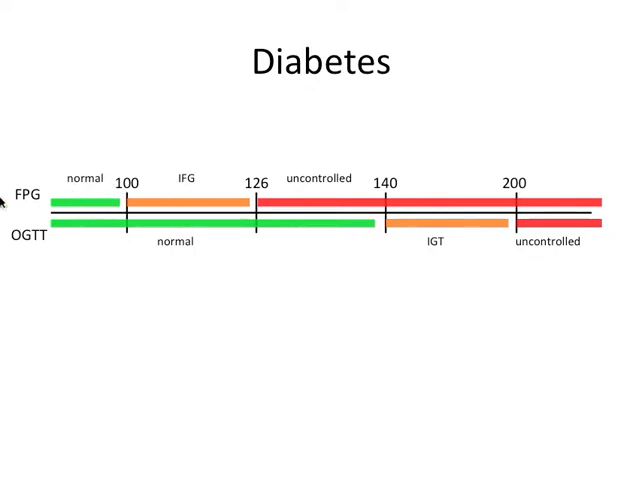
mouse_move(168, 177)
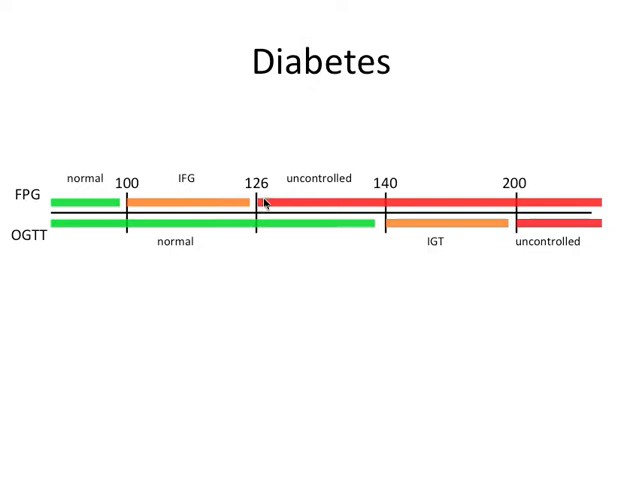
mouse_move(425, 218)
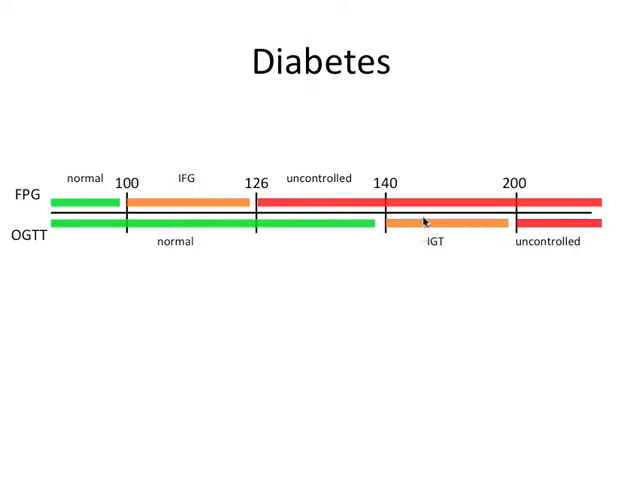
mouse_move(230, 170)
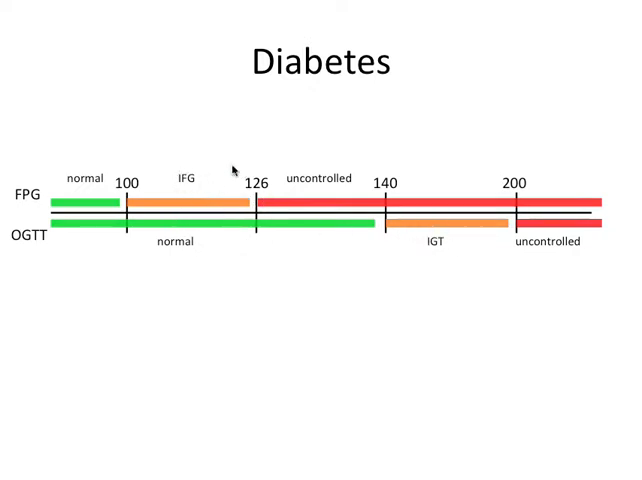
mouse_move(188, 193)
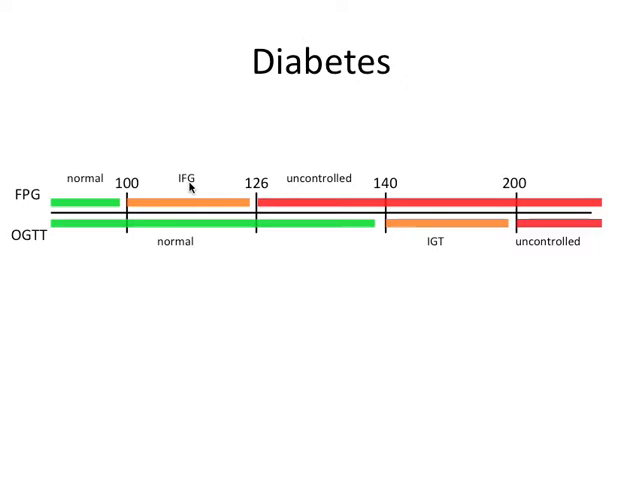
mouse_move(244, 138)
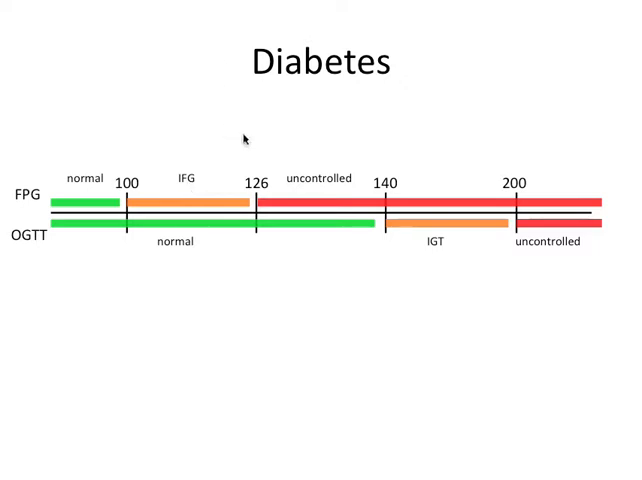
mouse_move(198, 182)
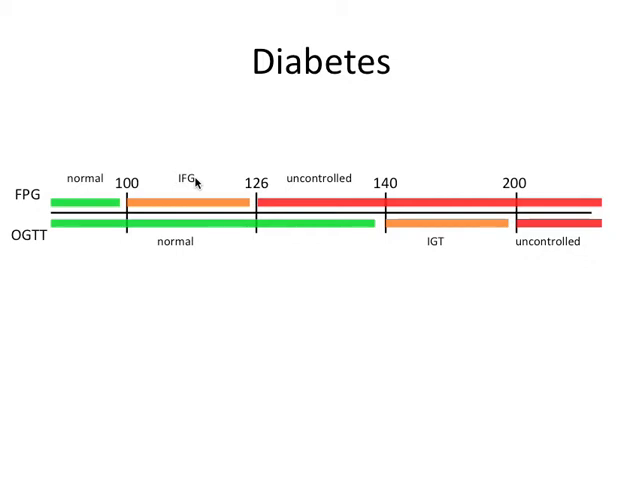
mouse_move(196, 166)
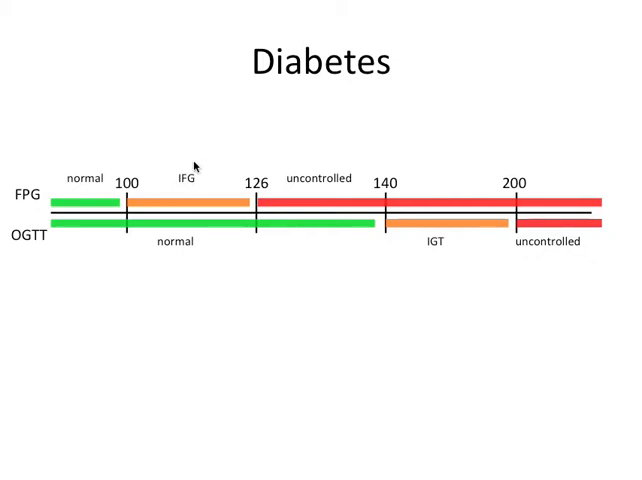
mouse_move(178, 175)
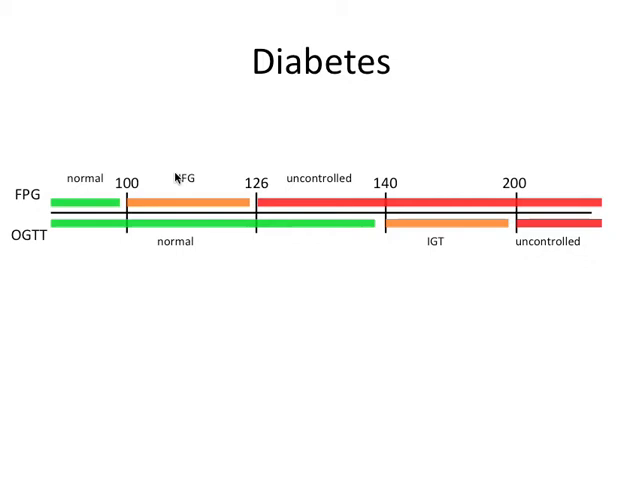
mouse_move(258, 215)
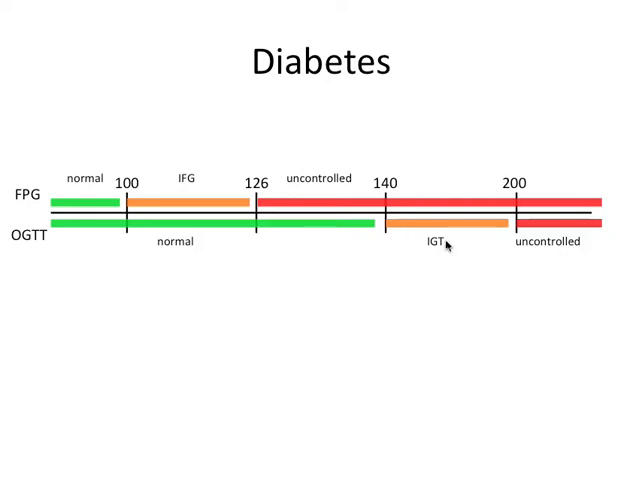
mouse_move(411, 265)
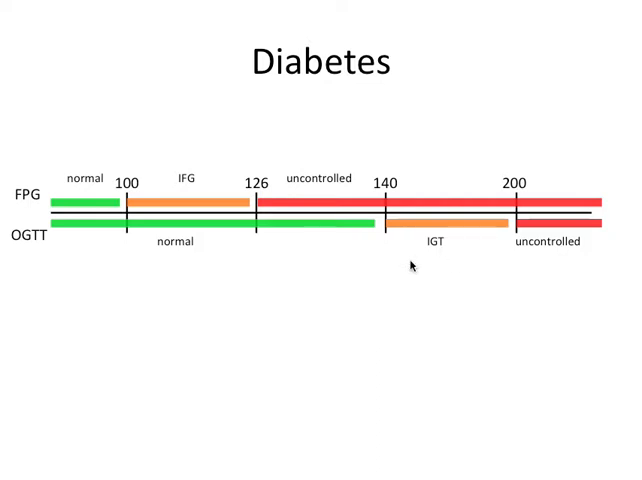
mouse_move(175, 188)
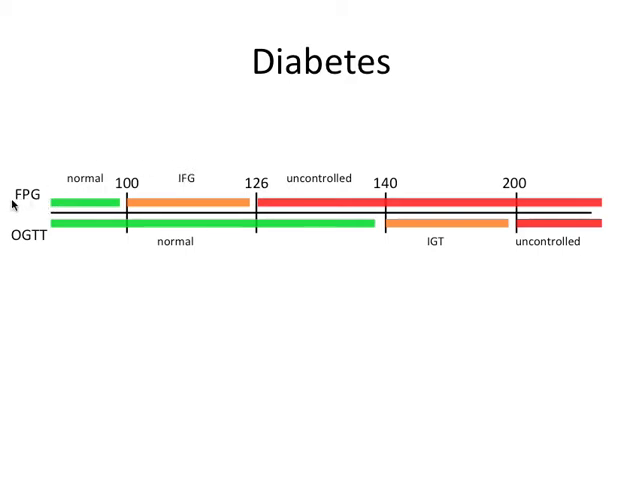
mouse_move(421, 253)
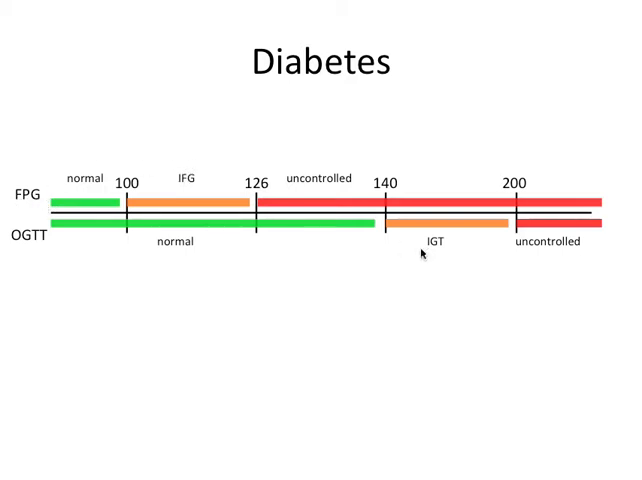
mouse_move(118, 273)
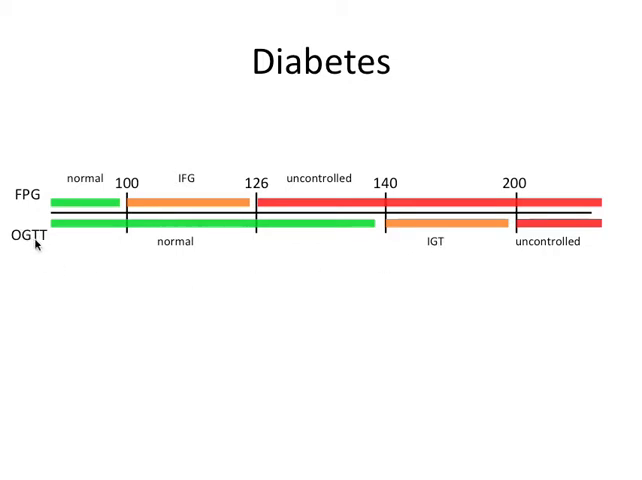
mouse_move(352, 301)
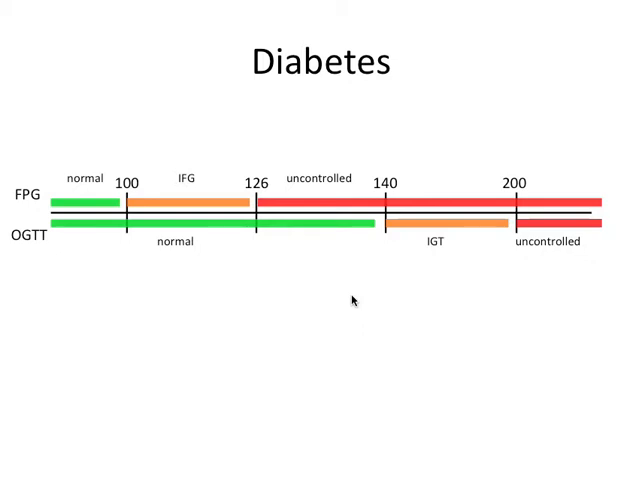
mouse_move(492, 318)
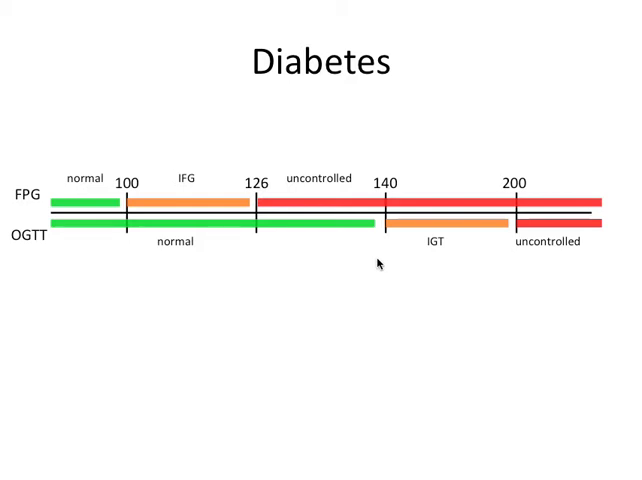
mouse_move(441, 230)
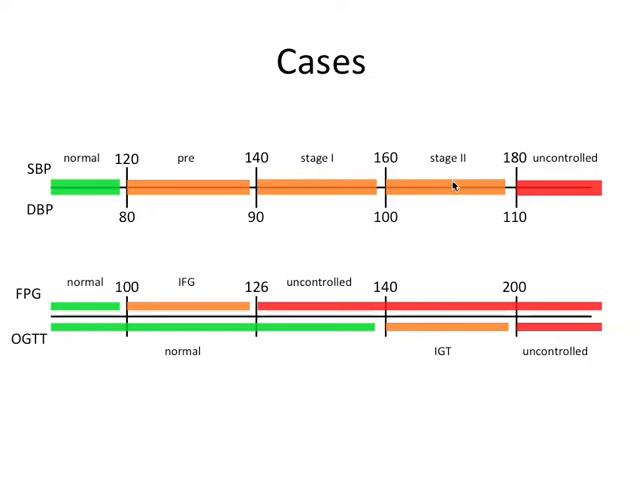
mouse_move(367, 11)
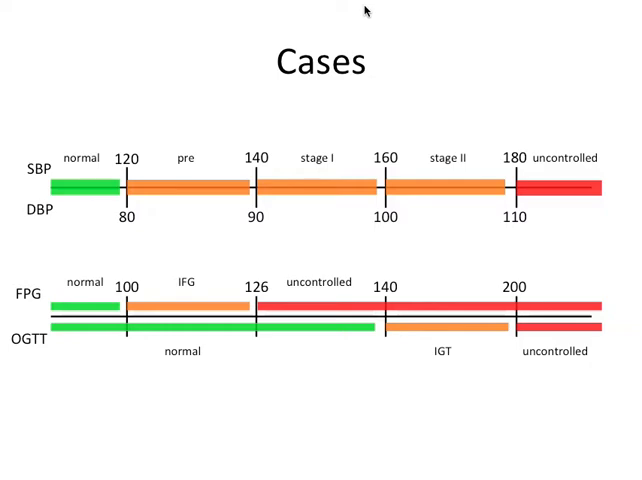
mouse_move(471, 143)
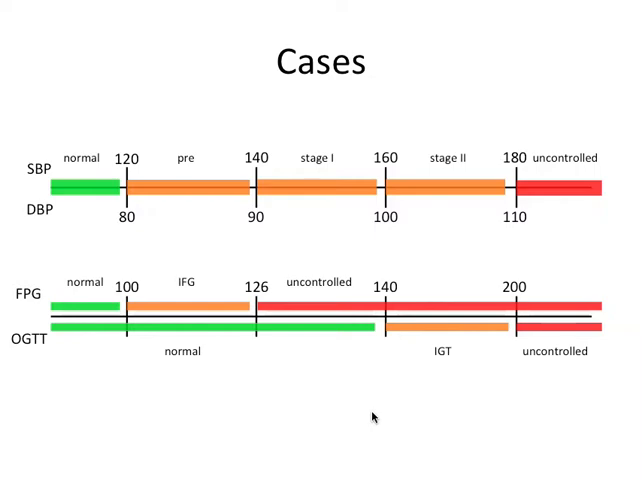
mouse_move(456, 178)
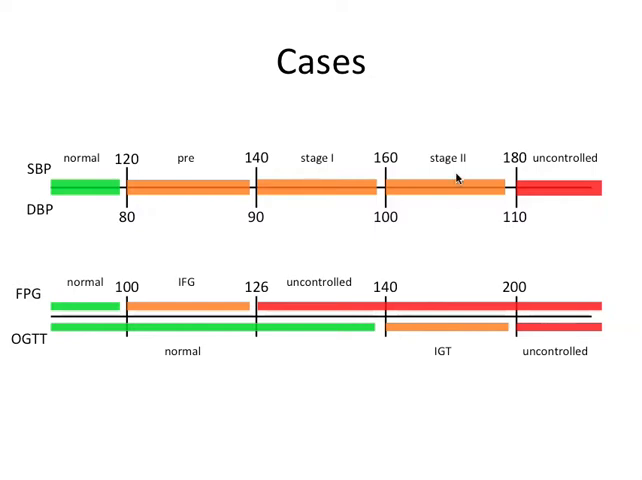
mouse_move(389, 147)
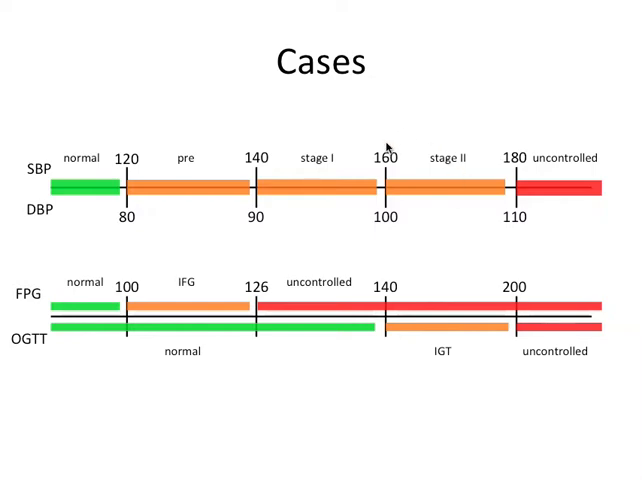
mouse_move(423, 172)
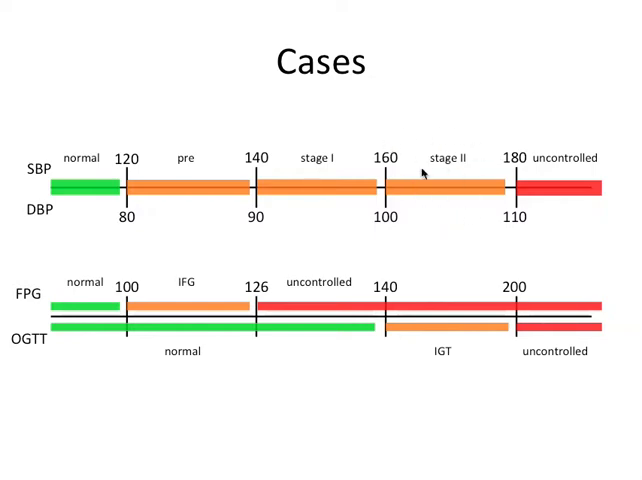
mouse_move(478, 153)
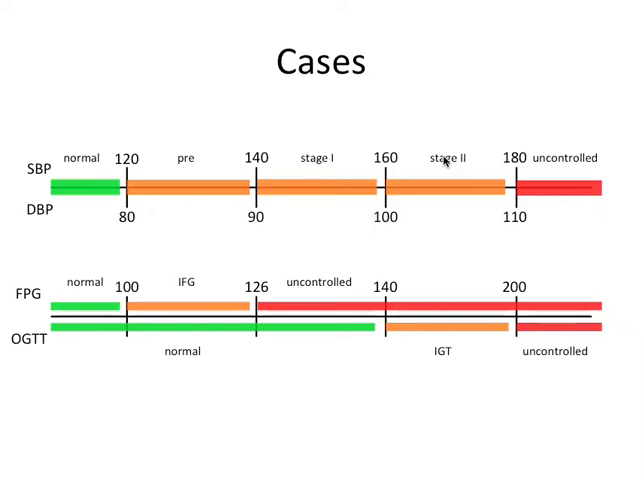
mouse_move(423, 193)
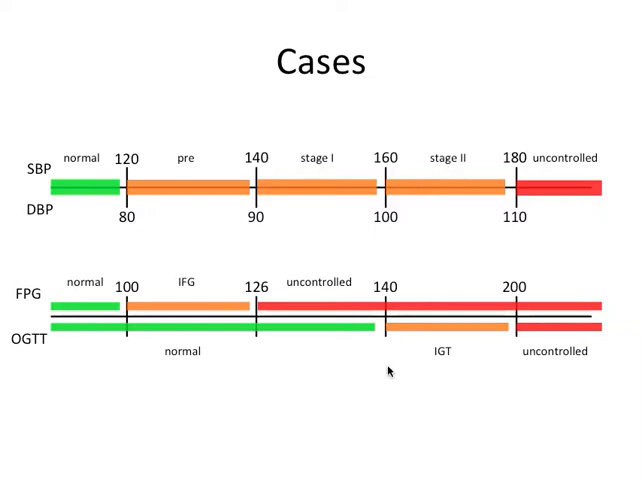
mouse_move(395, 315)
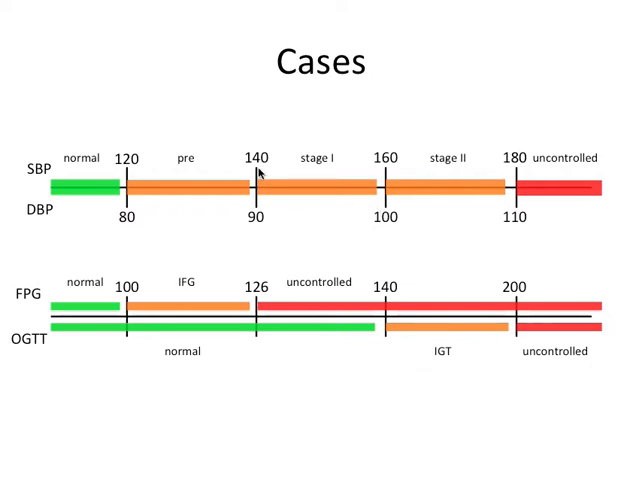
mouse_move(218, 187)
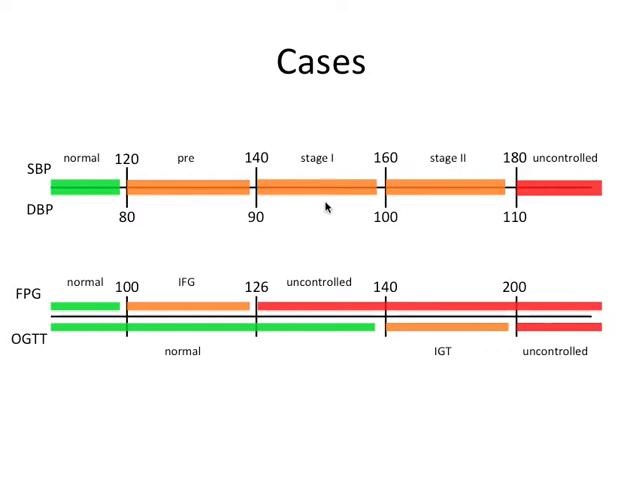
mouse_move(310, 165)
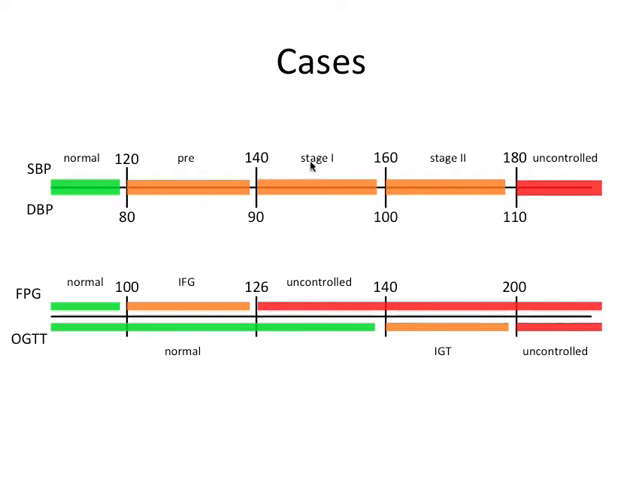
mouse_move(312, 236)
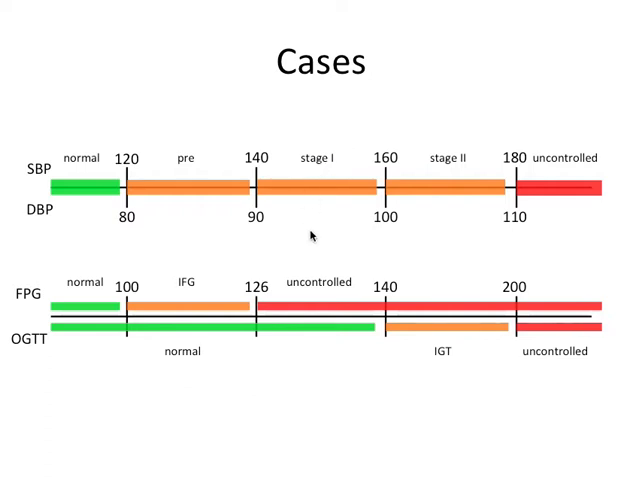
mouse_move(314, 204)
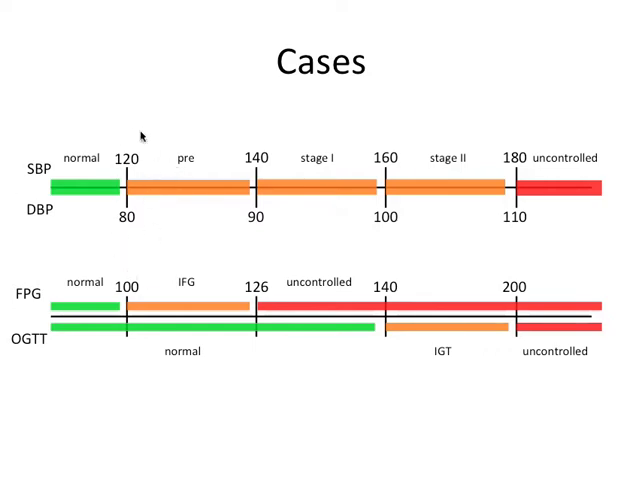
mouse_move(140, 180)
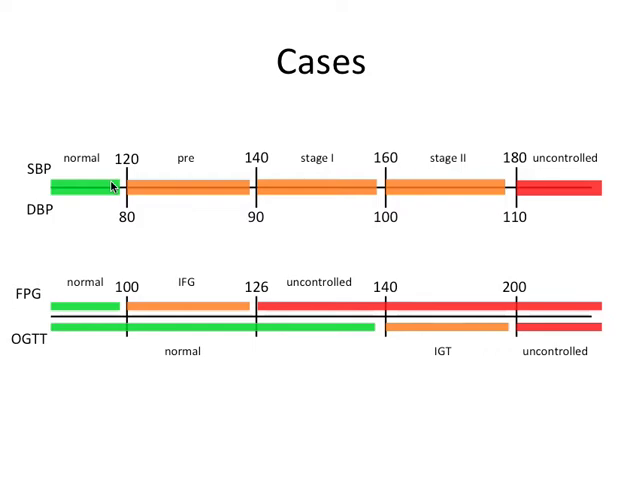
mouse_move(160, 217)
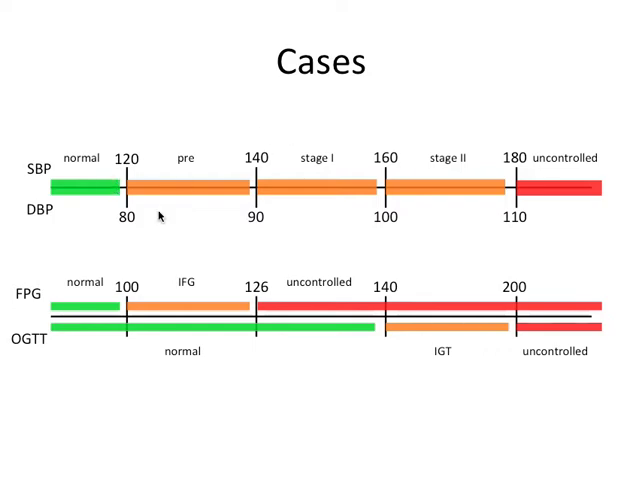
mouse_move(310, 268)
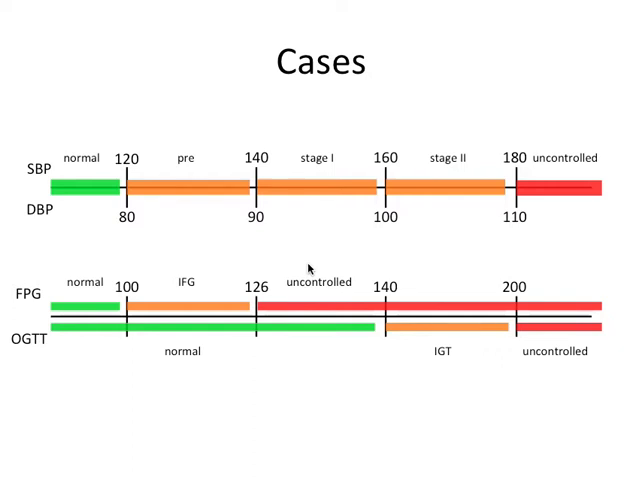
mouse_move(407, 451)
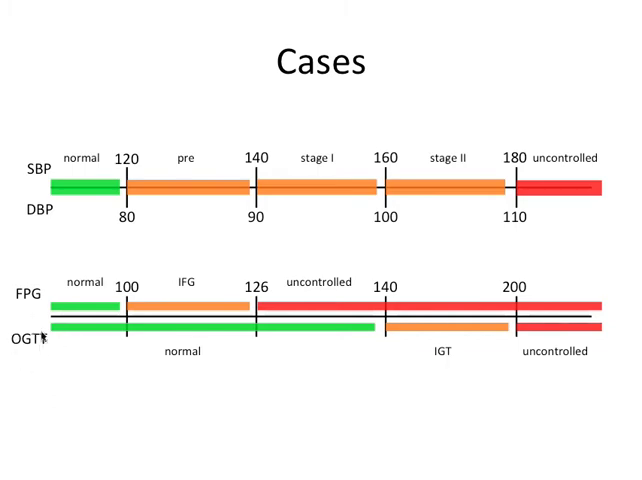
mouse_move(417, 363)
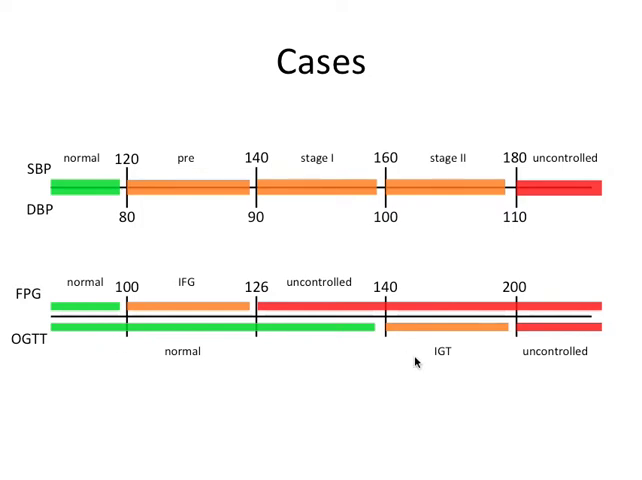
mouse_move(490, 348)
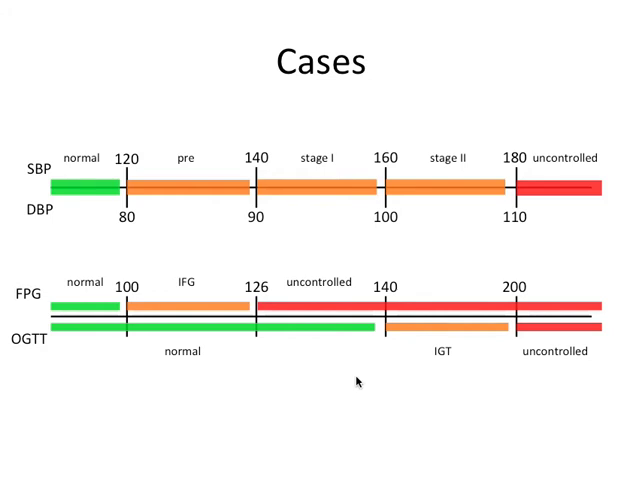
mouse_move(397, 313)
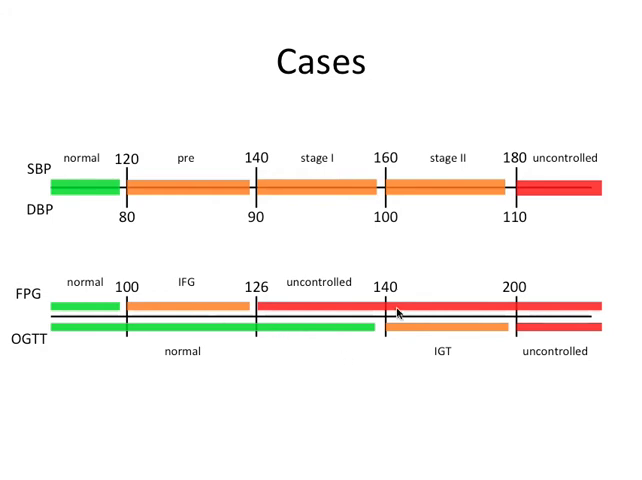